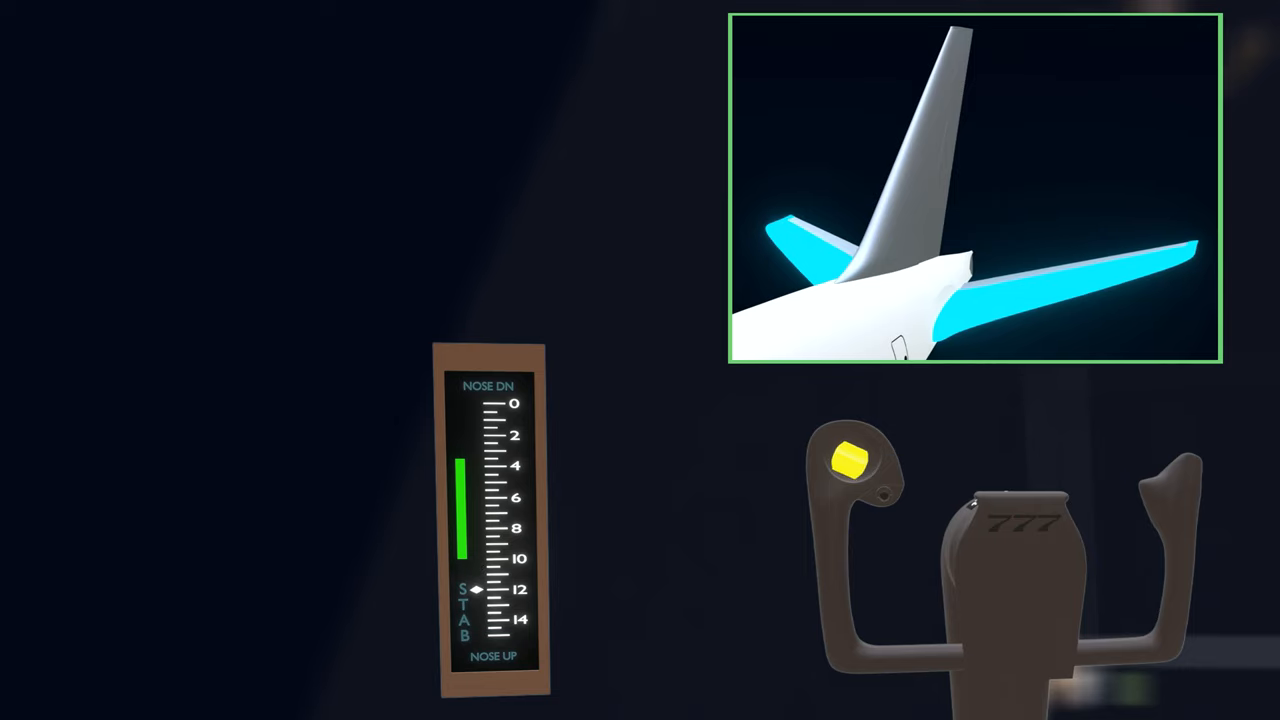
# - Advance the animation to the aileron trim switches, showing the trim indicator off center and wing surfaces
pyautogui.click(849, 461)
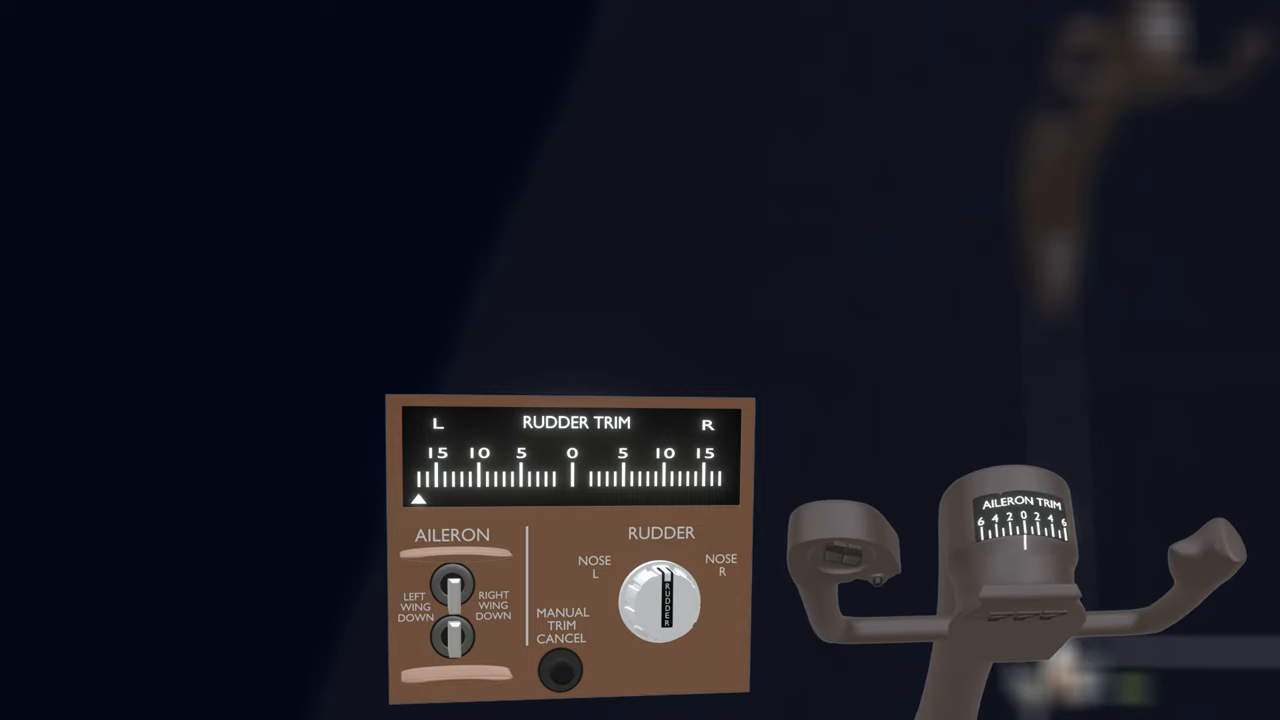
pyautogui.click(442, 615)
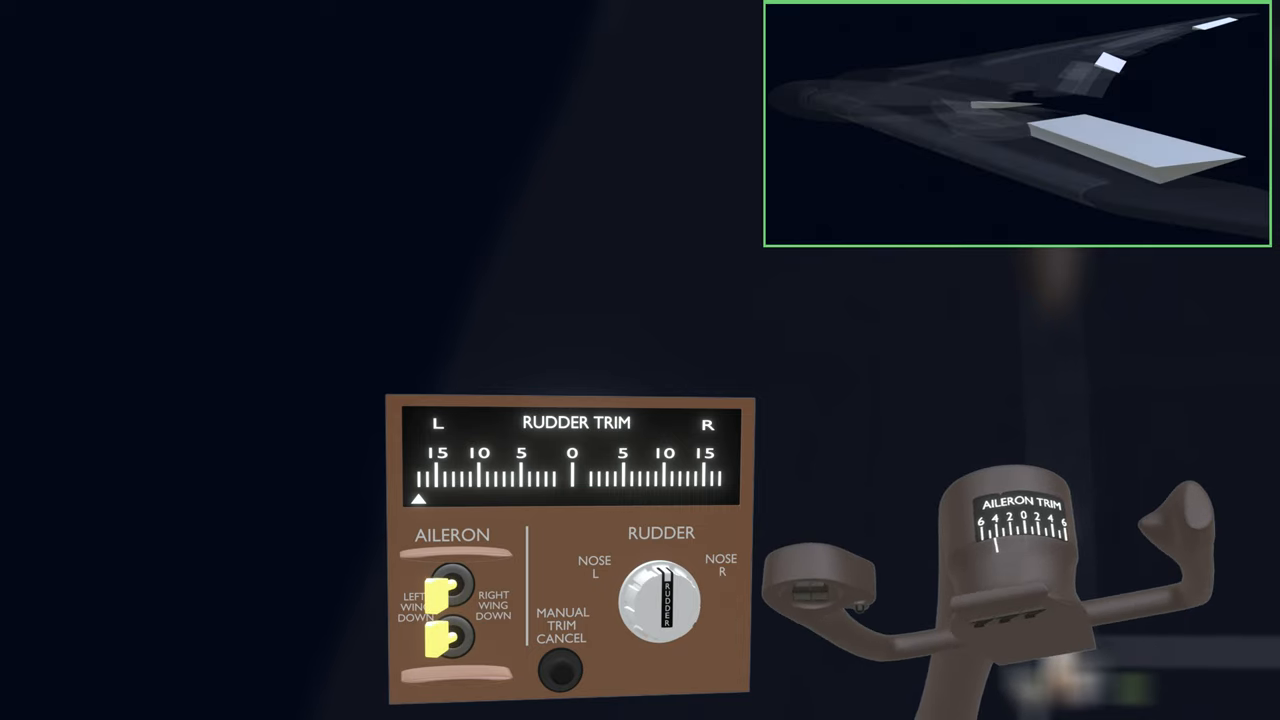